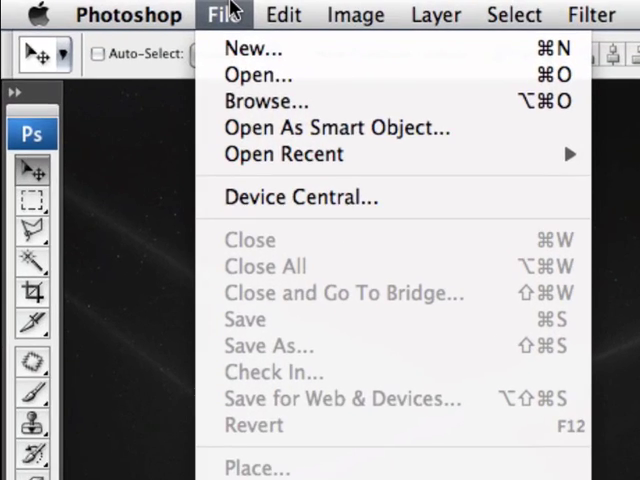
mouse_move(252, 48)
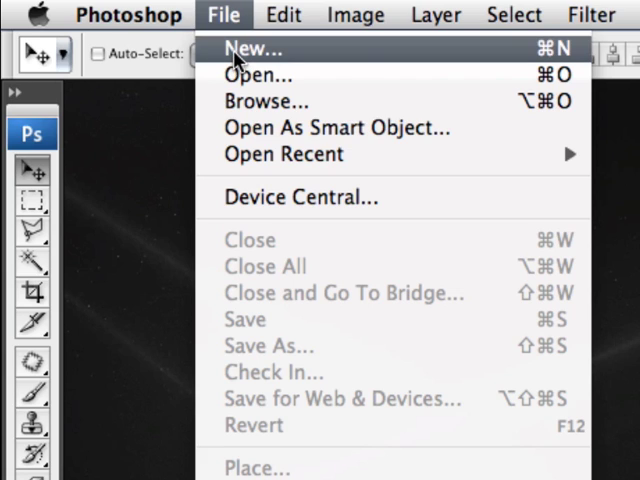
mouse_move(518, 52)
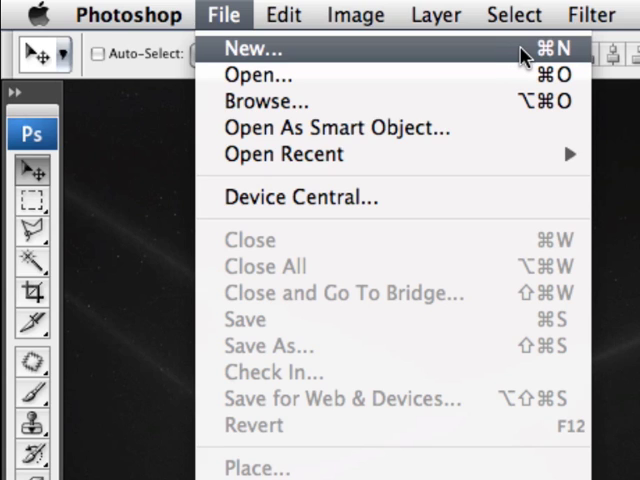
Start a new document from the File menu, showing the New dialog.
click(252, 48)
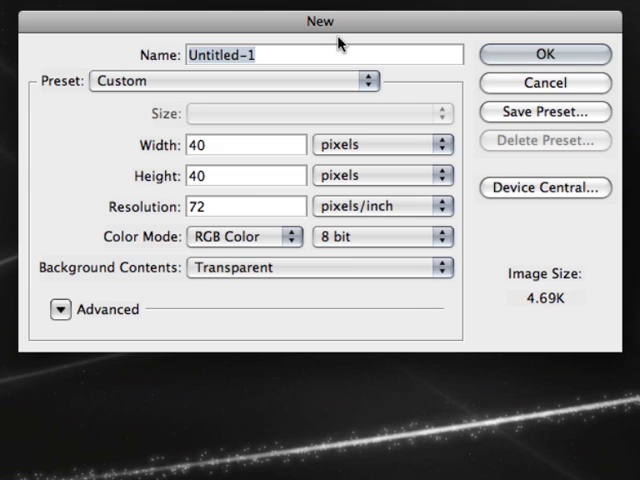
mouse_move(298, 62)
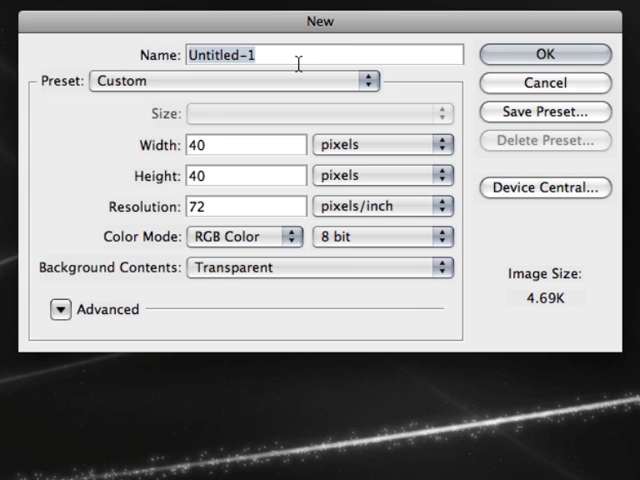
mouse_move(300, 62)
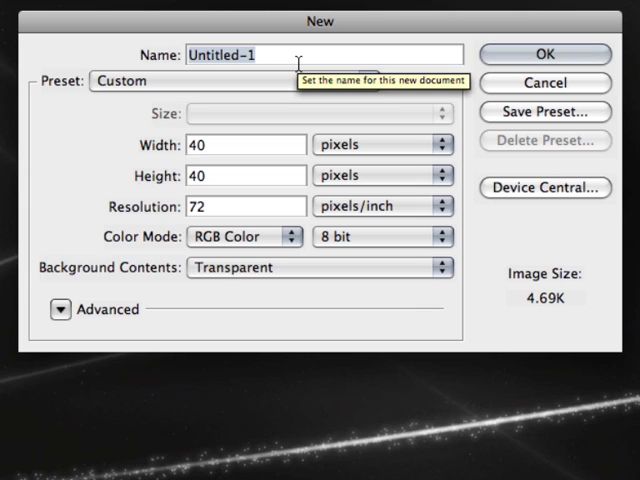
mouse_move(70, 108)
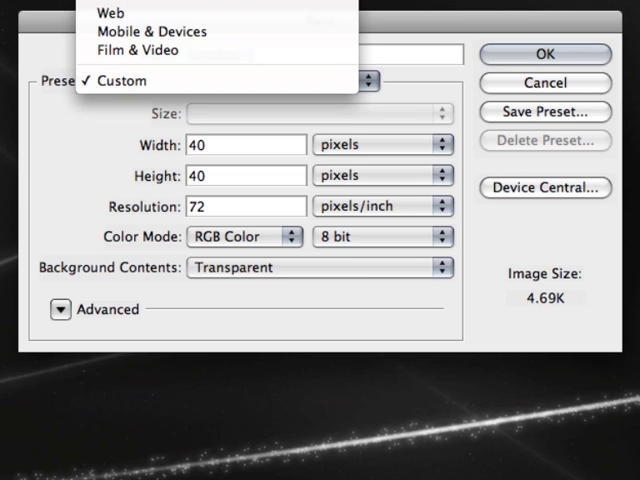
mouse_move(136, 50)
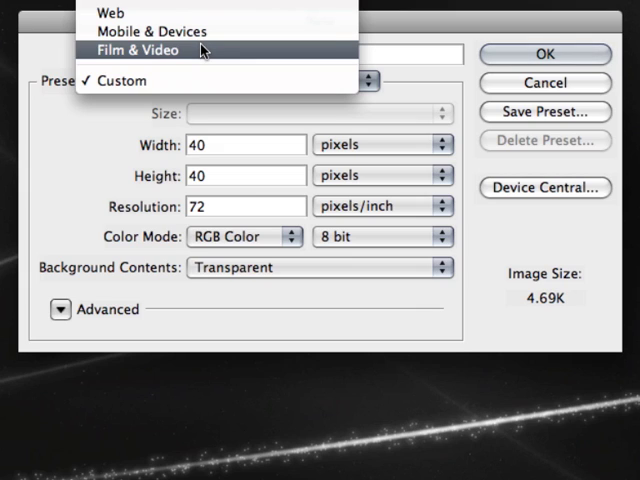
Choose the Film & Video preset for a 720 by 480 pixel white canvas.
click(136, 50)
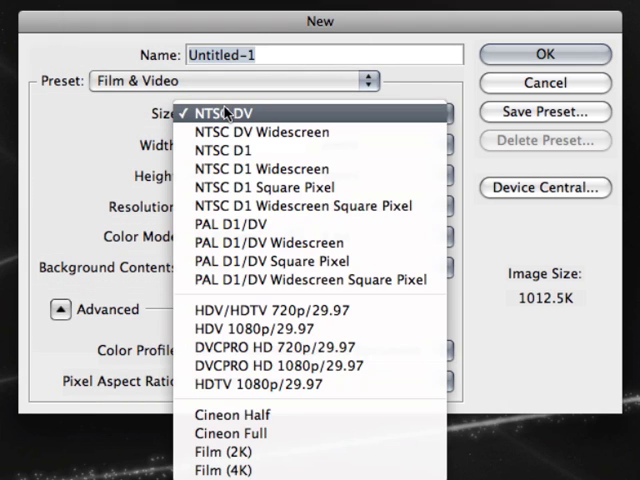
mouse_move(112, 156)
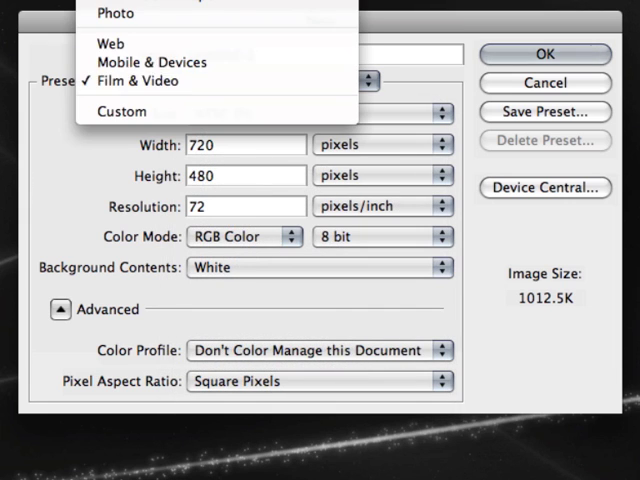
Set the preset to Custom, keeping 720 by 480 with width in pixels.
click(120, 112)
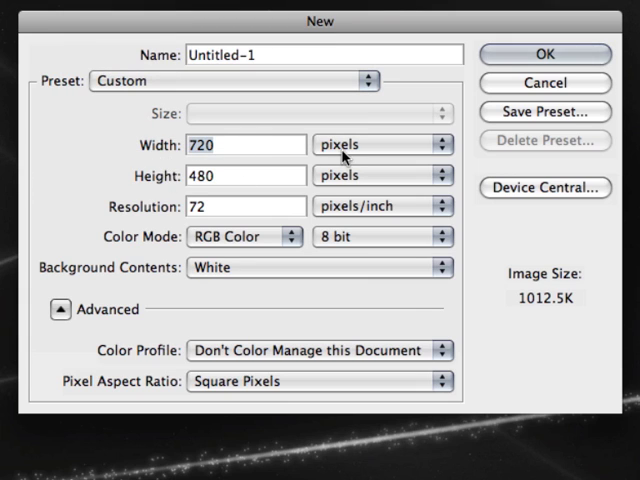
click(438, 144)
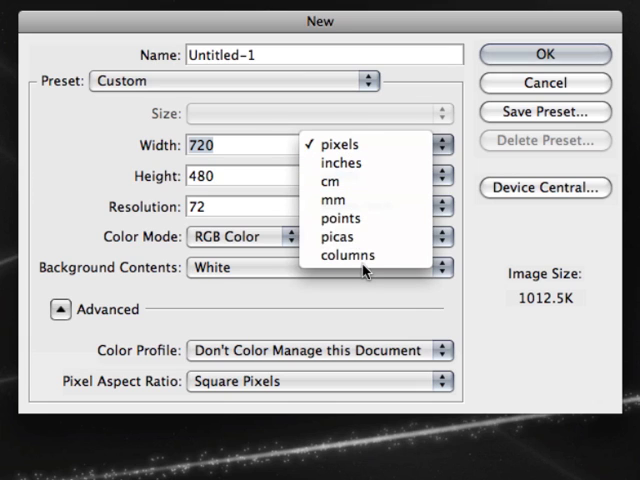
click(340, 144)
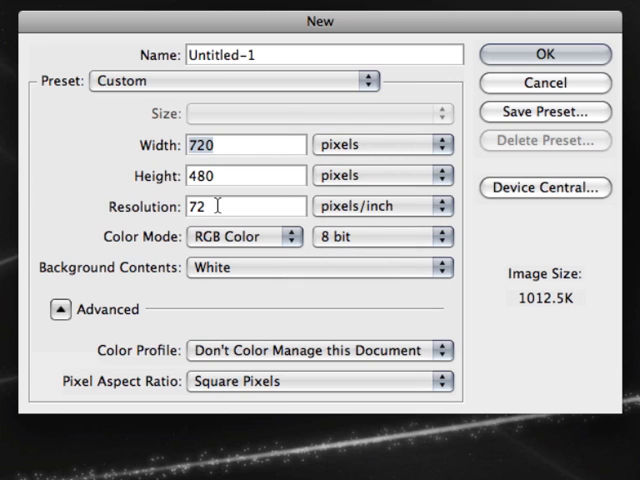
mouse_move(250, 206)
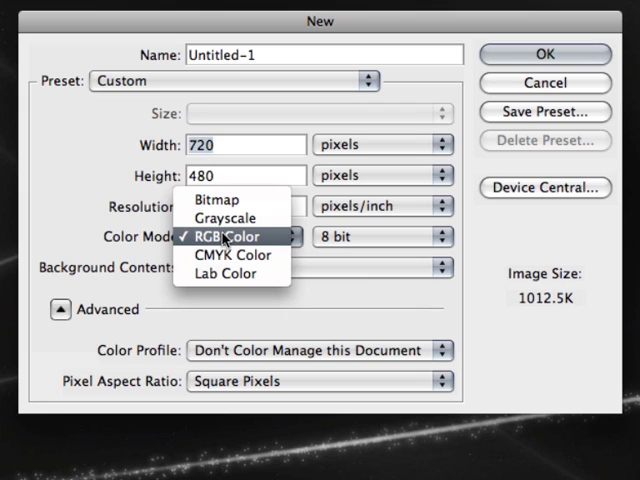
click(232, 236)
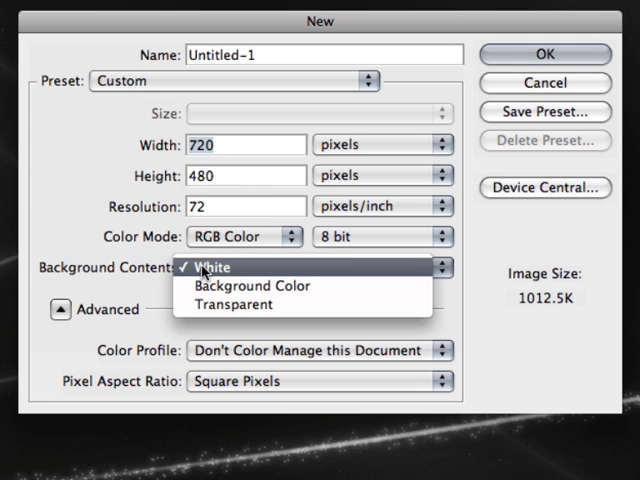
mouse_move(250, 286)
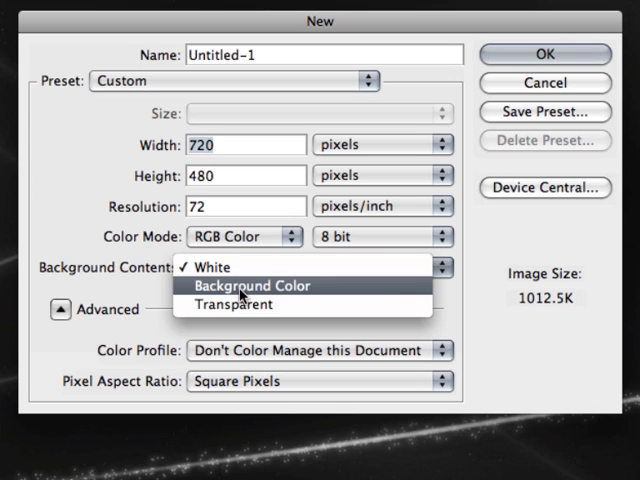
mouse_move(248, 304)
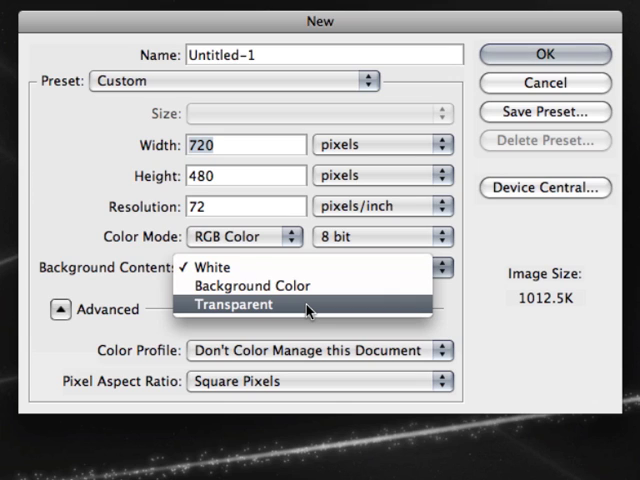
click(212, 268)
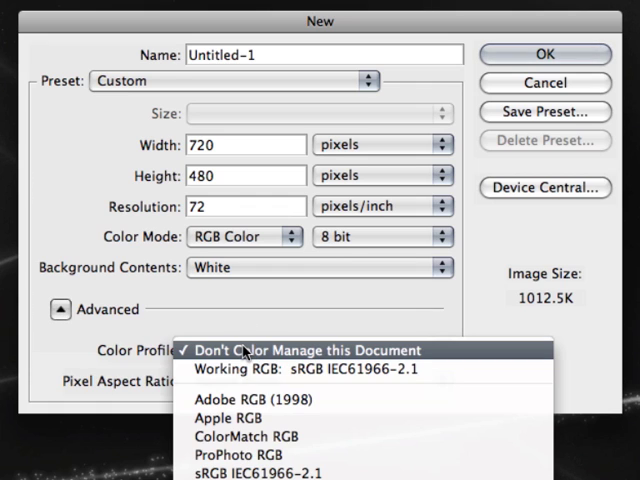
mouse_move(180, 304)
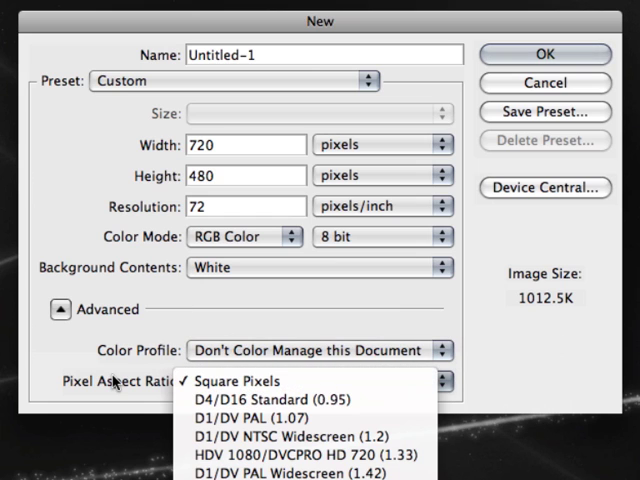
click(236, 380)
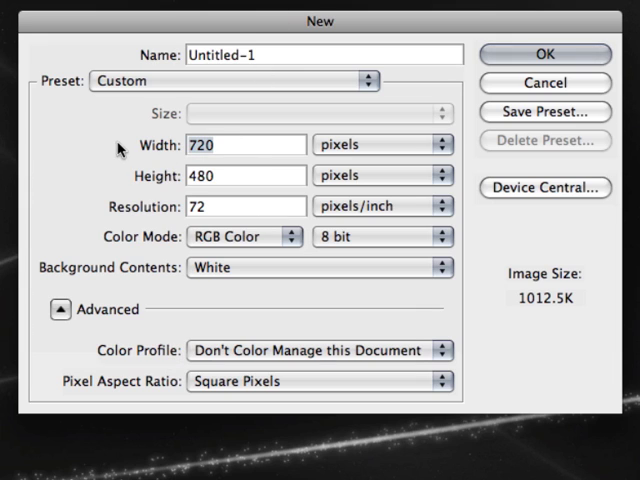
Create the new 500 by 500 pixel white document, Untitled-1.
text(5)
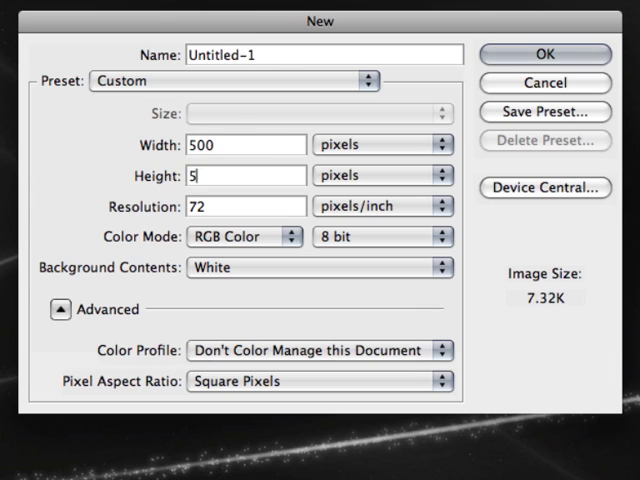
click(438, 144)
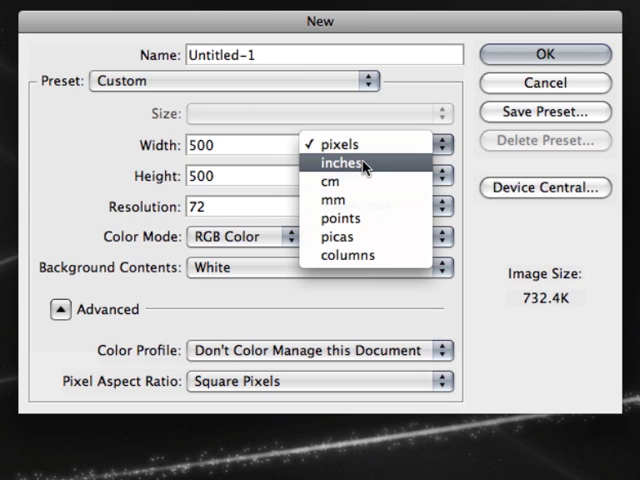
click(340, 144)
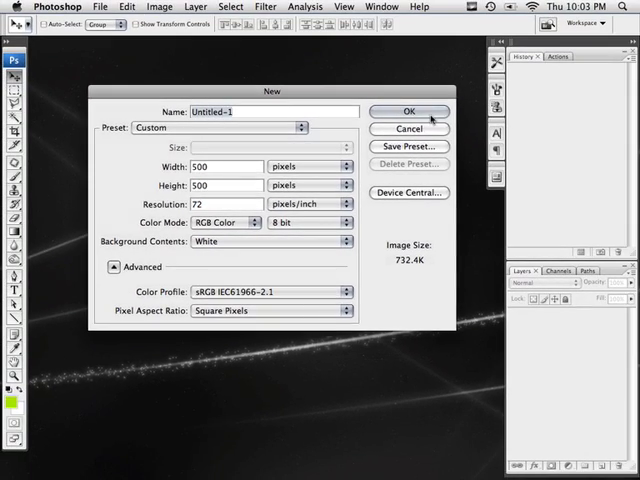
click(408, 112)
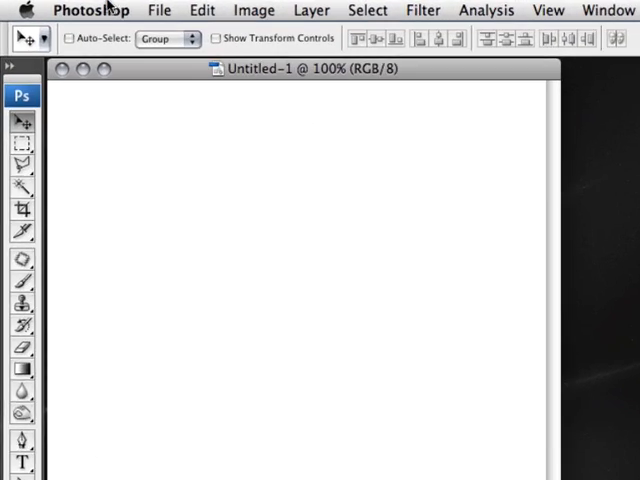
Bring up the Open dialog listing supported formats like PNG, JPEG and TIFF.
click(160, 10)
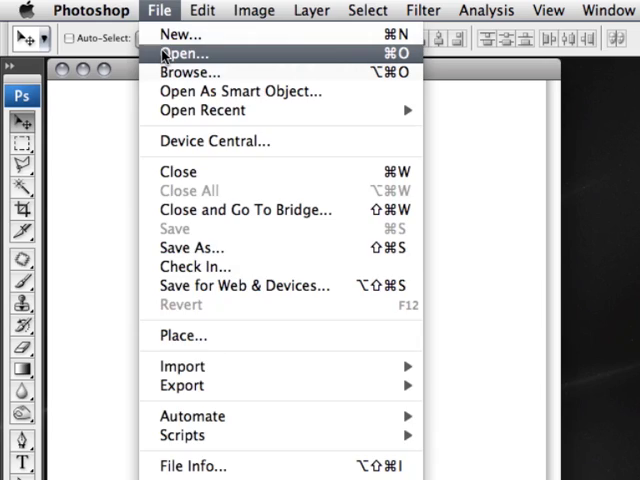
click(184, 54)
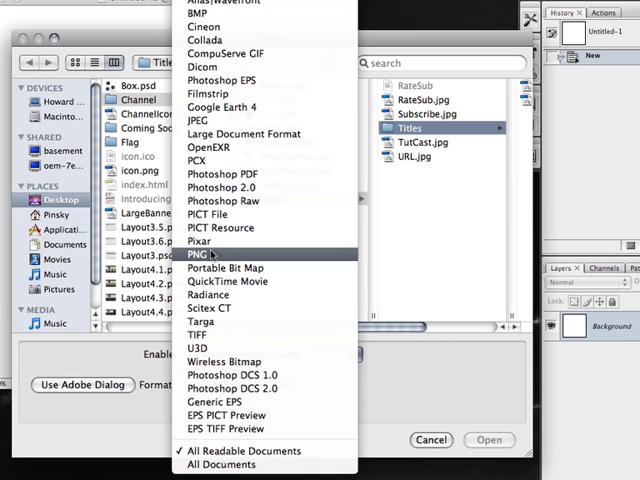
mouse_move(224, 268)
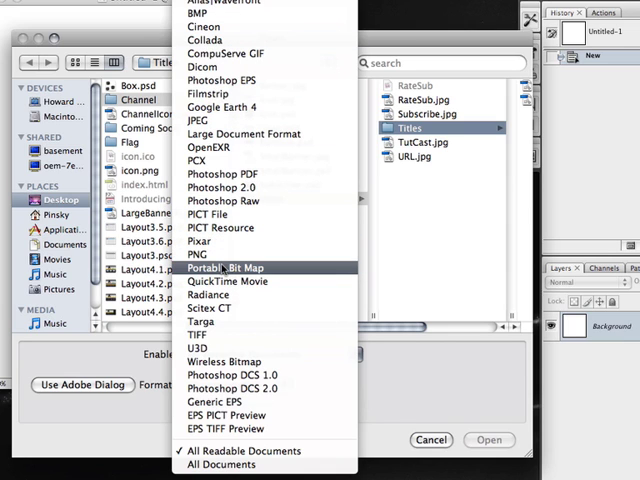
mouse_move(196, 120)
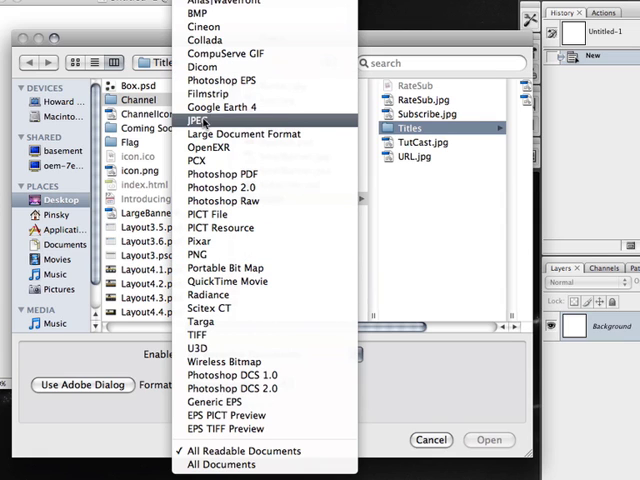
mouse_move(204, 92)
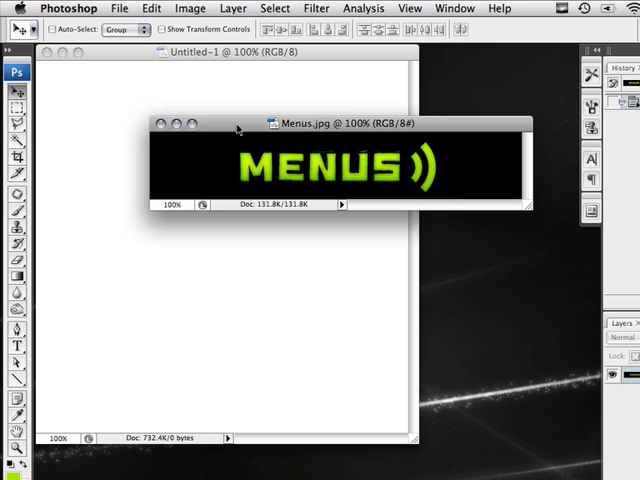
Show the File menu to reach Save for Web & Devices for Menus.jpg.
click(120, 8)
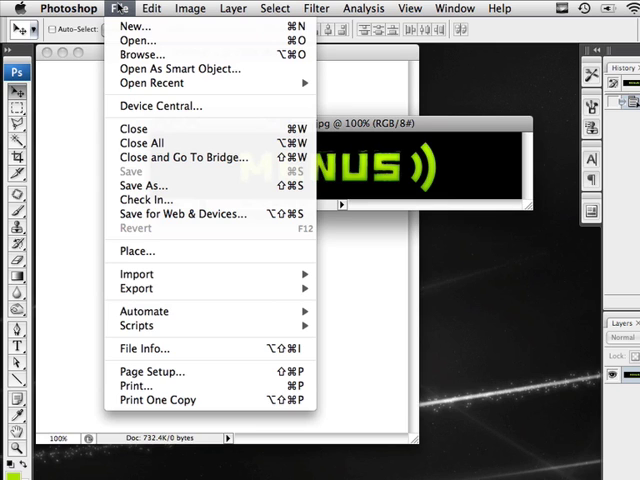
mouse_move(184, 214)
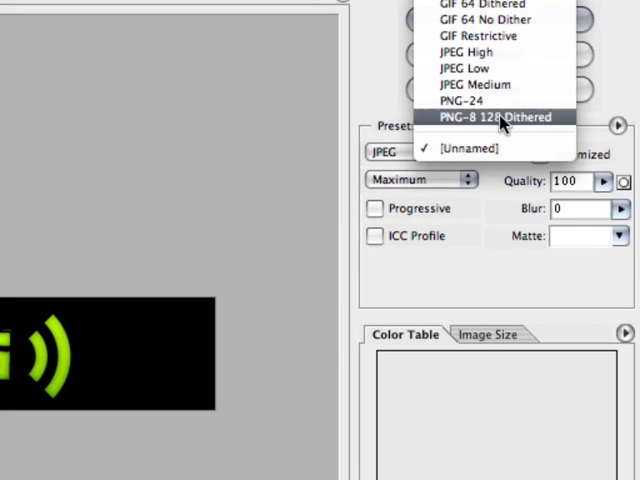
mouse_move(476, 84)
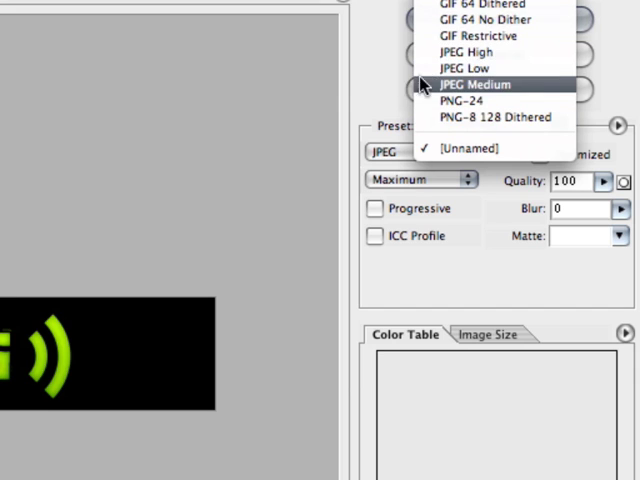
Try PNG-24 and GIF export formats, then settle on JPEG with Low quality.
click(476, 84)
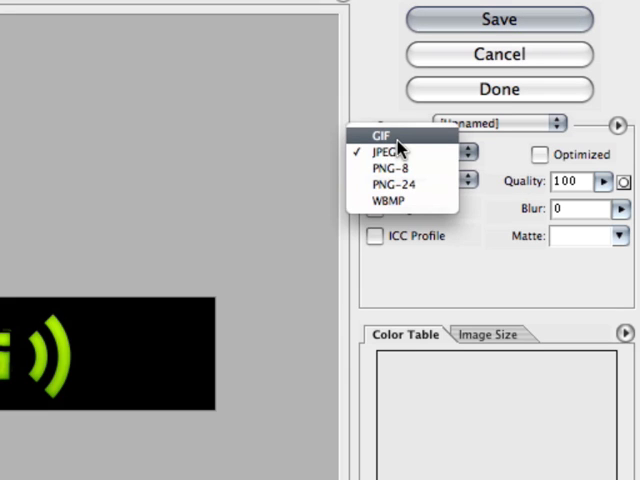
mouse_move(388, 168)
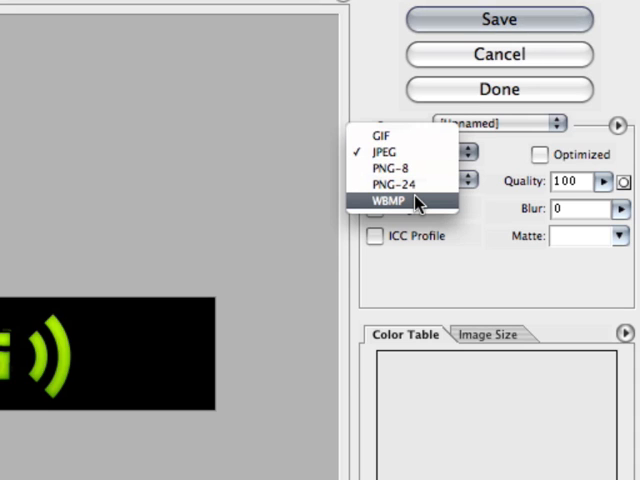
mouse_move(376, 200)
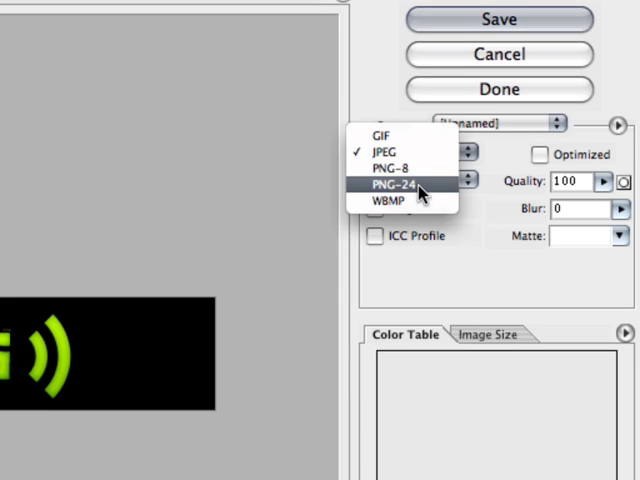
click(392, 184)
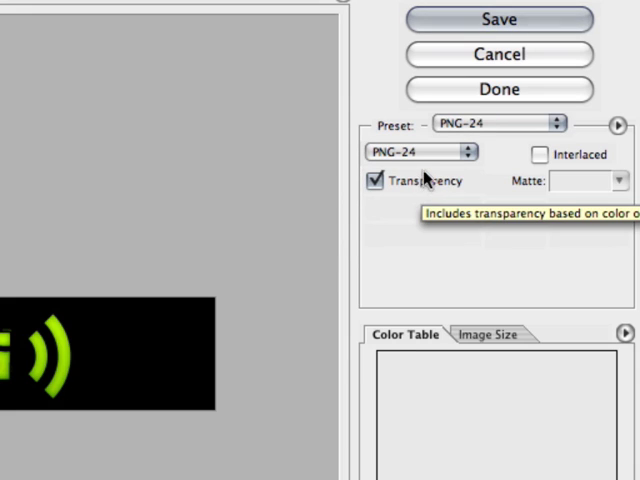
click(416, 152)
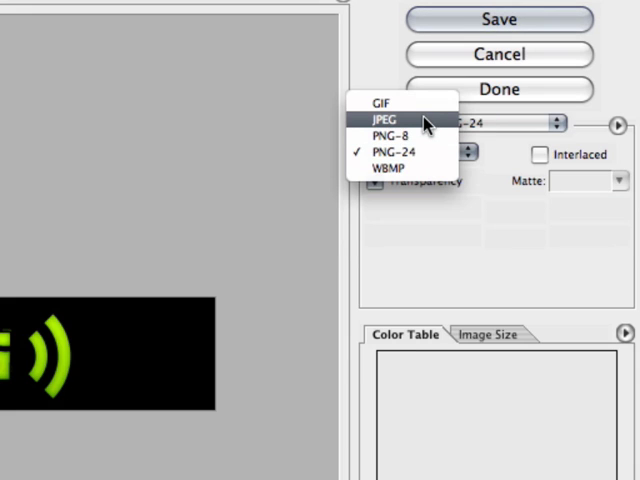
mouse_move(420, 104)
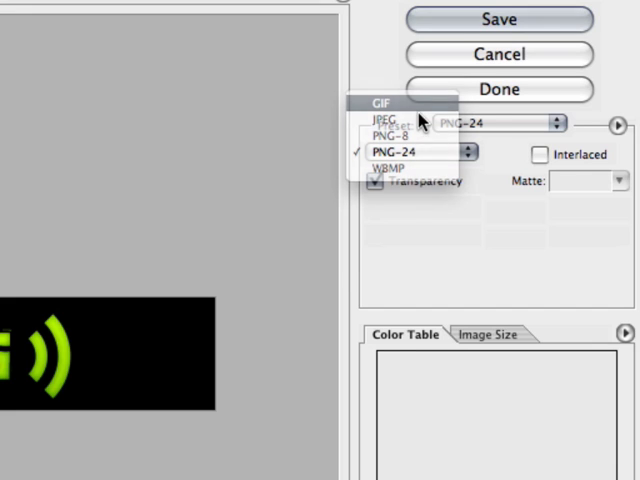
click(380, 102)
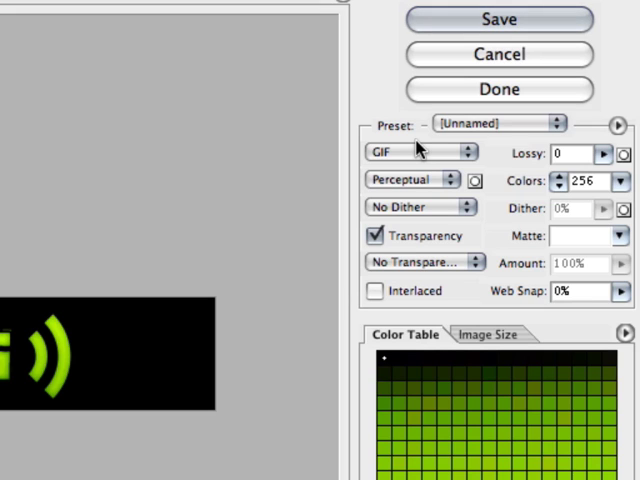
mouse_move(420, 184)
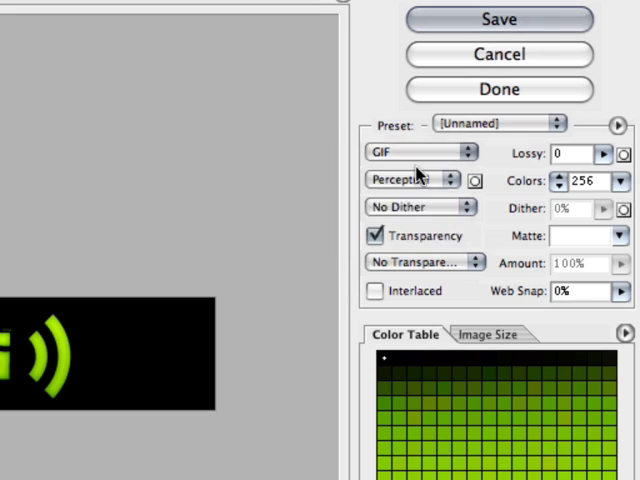
click(416, 152)
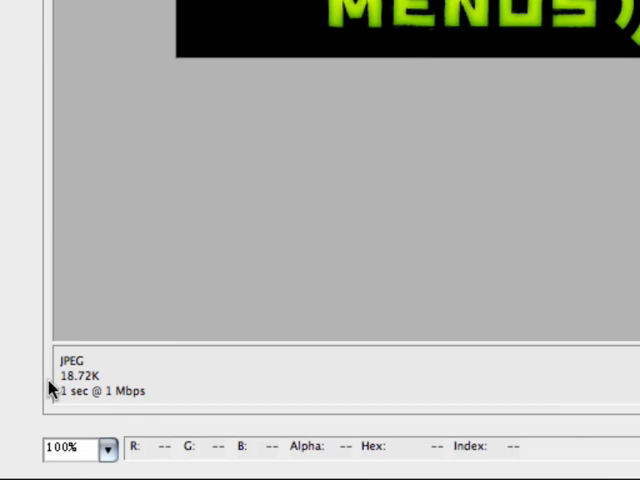
mouse_move(122, 372)
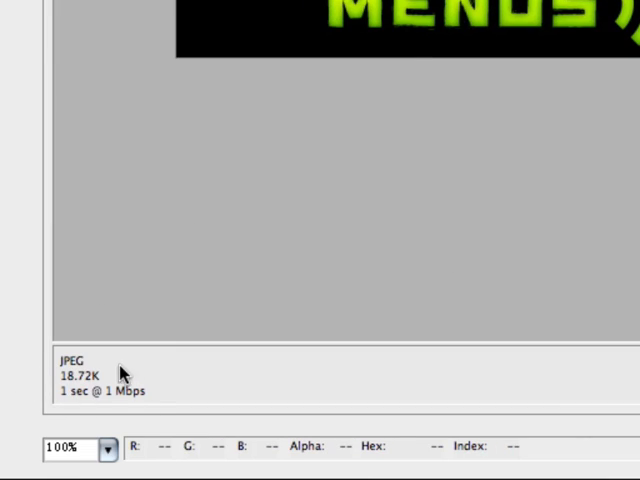
mouse_move(64, 390)
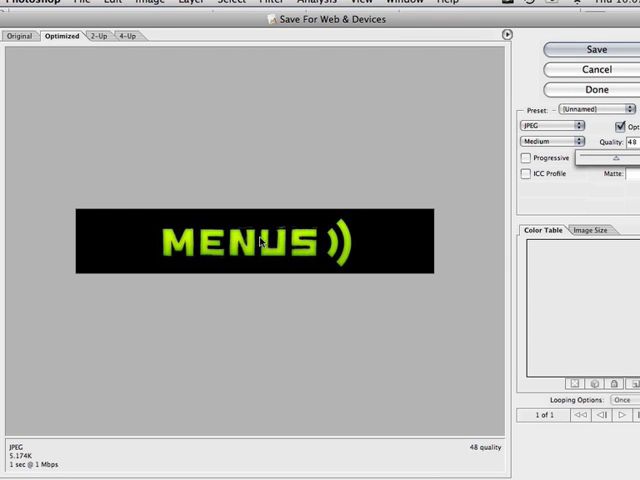
mouse_move(190, 262)
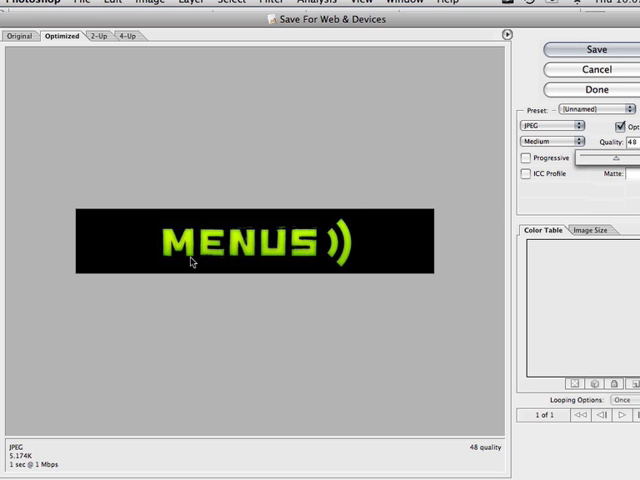
mouse_move(192, 262)
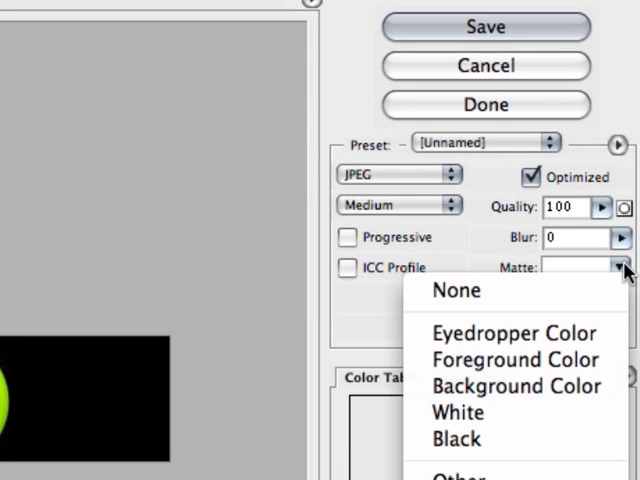
mouse_move(432, 232)
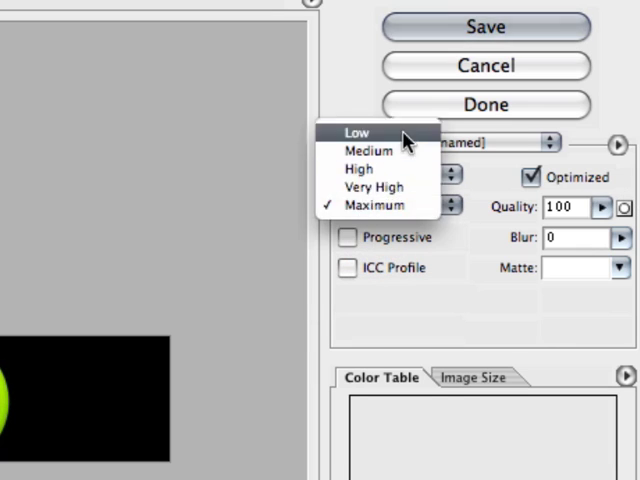
click(356, 132)
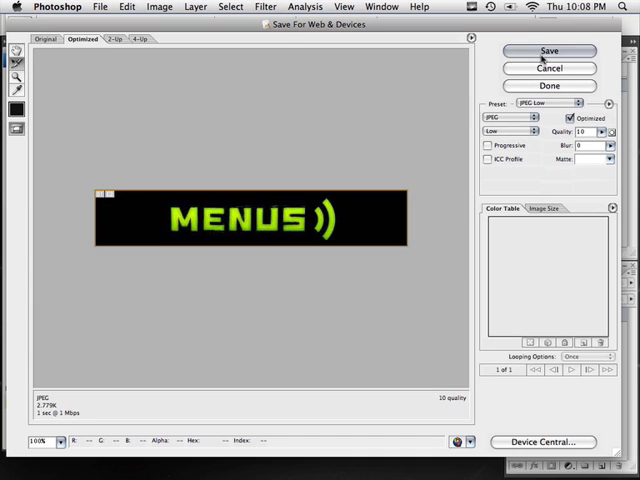
Save the optimized banner, naming it Menus.jpg with Images Only format.
click(550, 52)
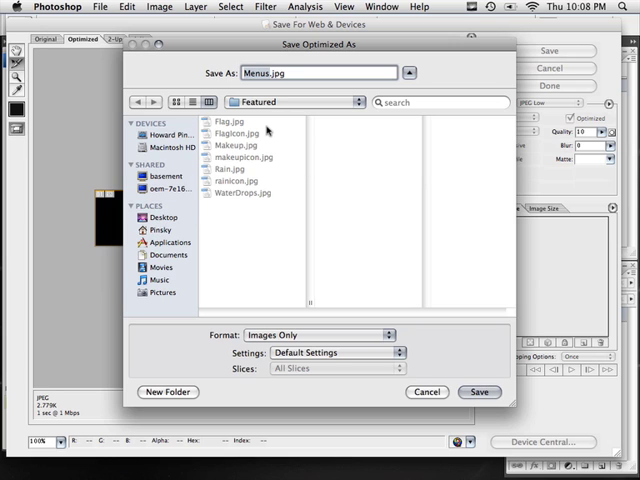
mouse_move(338, 336)
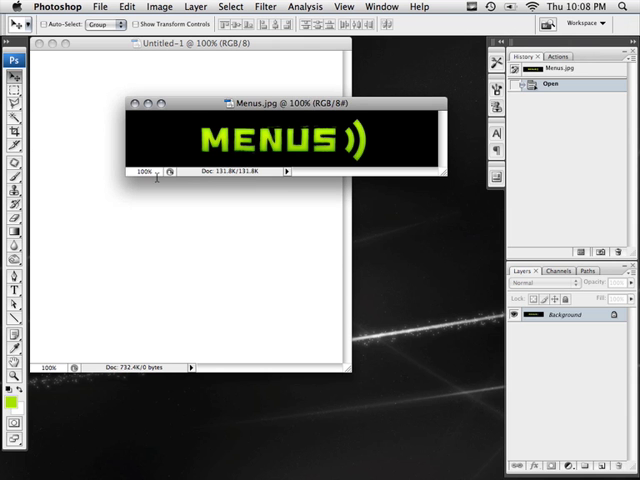
click(132, 102)
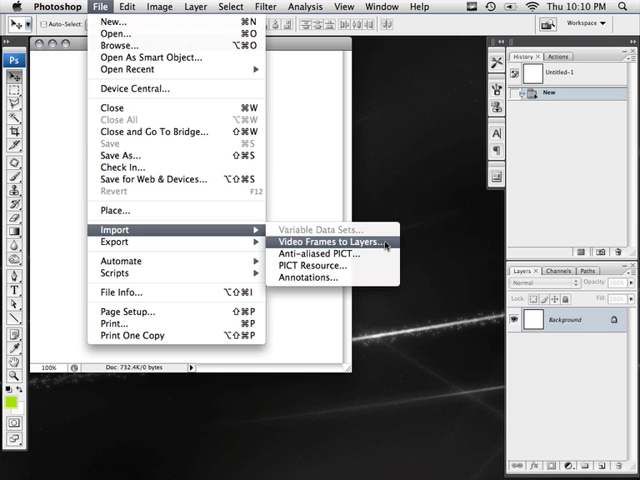
mouse_move(386, 204)
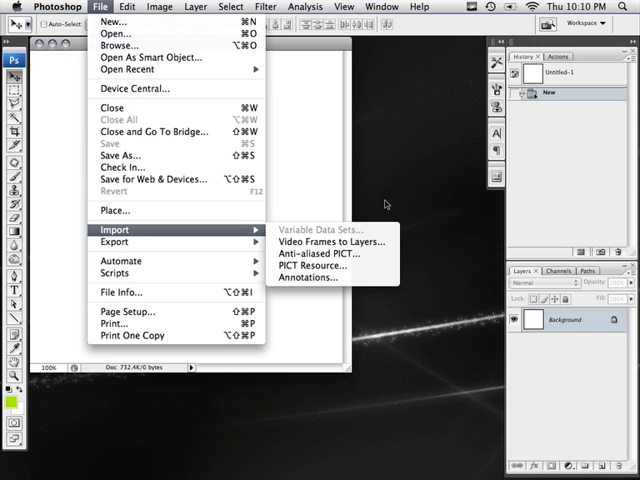
mouse_move(212, 244)
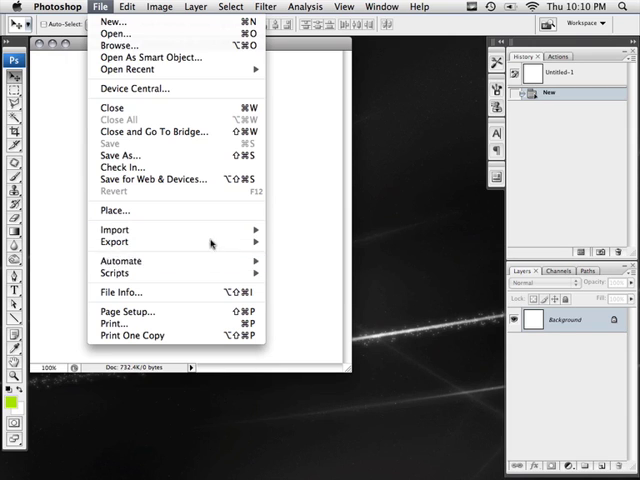
mouse_move(114, 242)
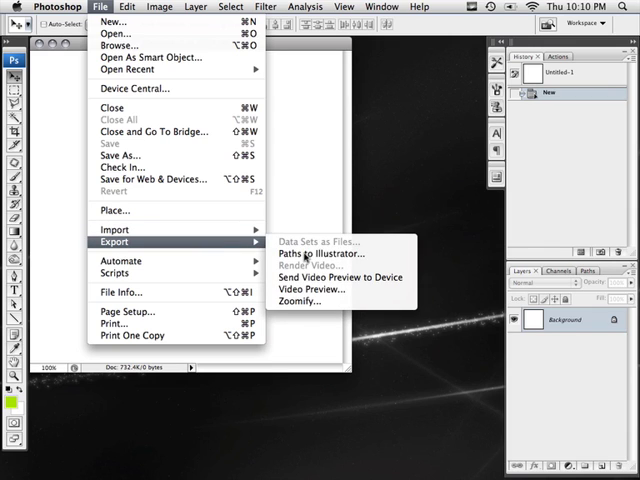
mouse_move(320, 252)
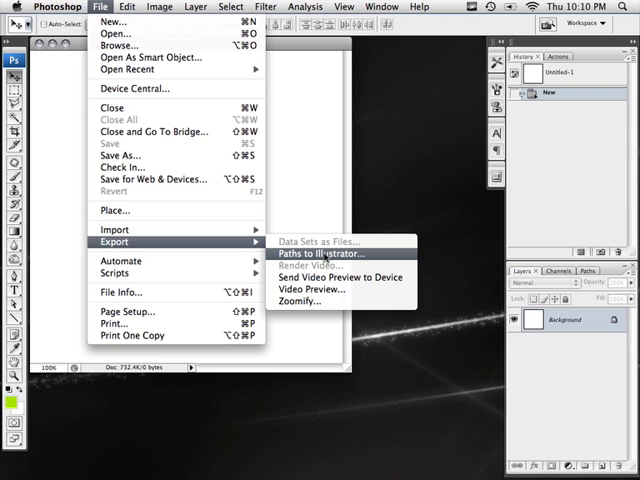
mouse_move(340, 276)
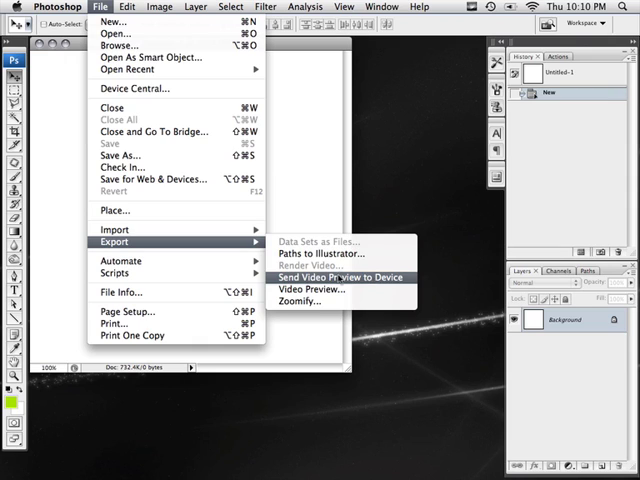
mouse_move(320, 290)
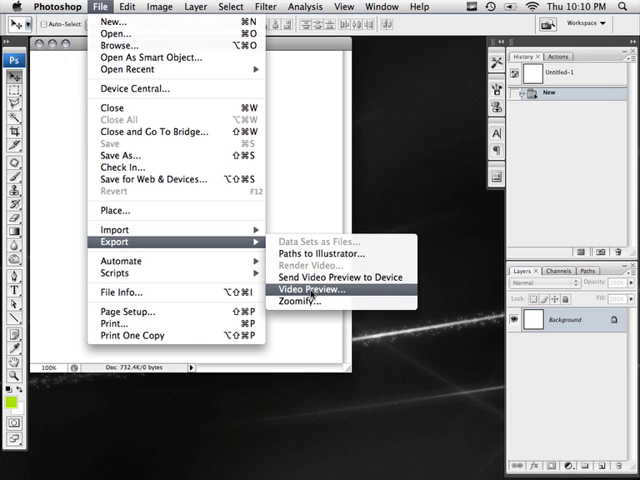
mouse_move(318, 272)
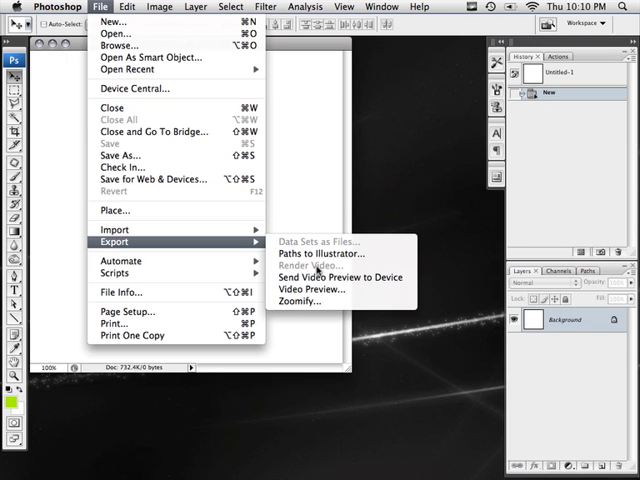
mouse_move(116, 324)
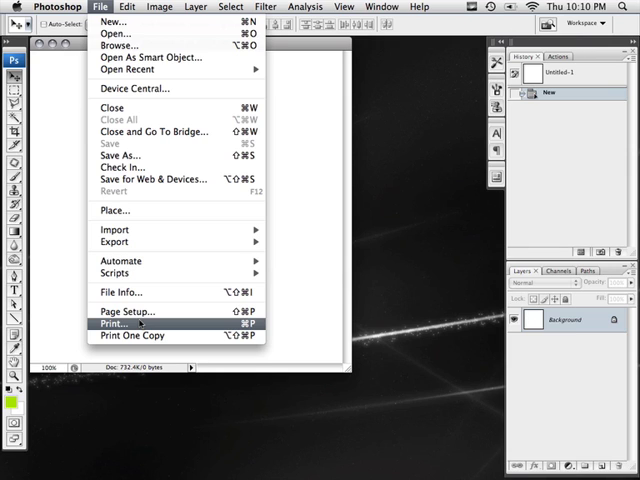
click(112, 324)
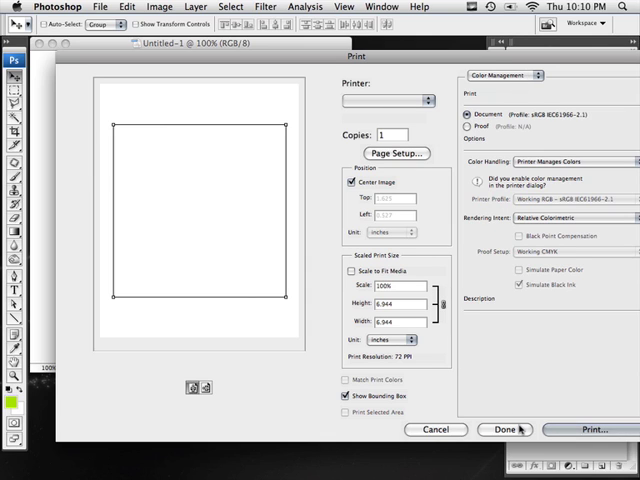
click(508, 428)
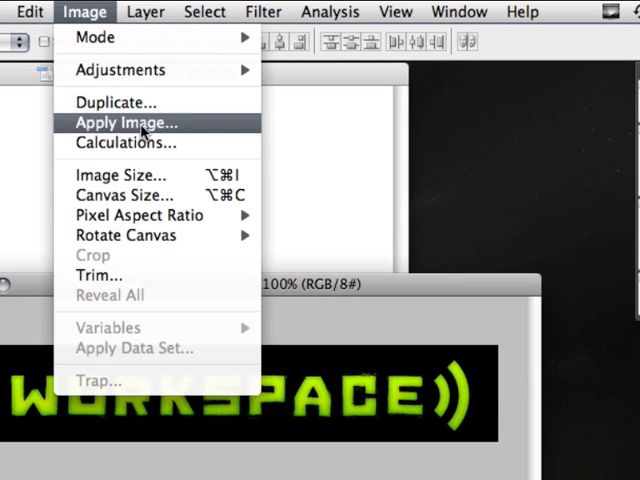
mouse_move(120, 174)
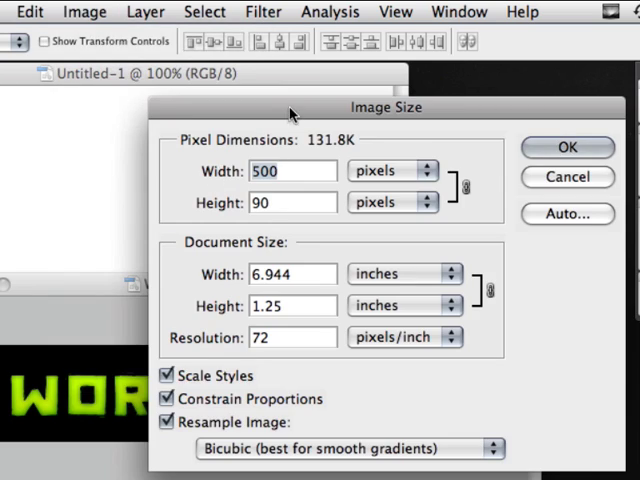
Keep Image Size at 500 by 90 pixels and uncheck Constrain Proportions.
drag(384, 108, 390, 86)
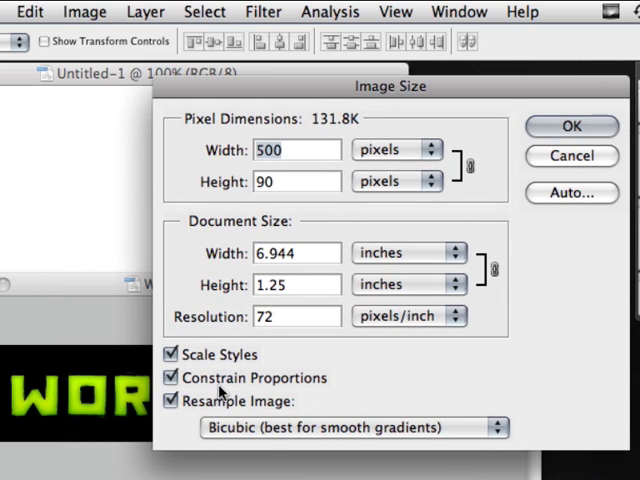
mouse_move(304, 236)
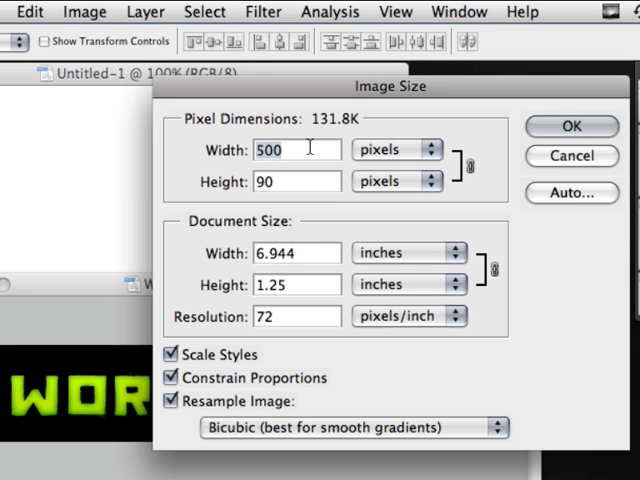
mouse_move(238, 150)
text(1000)
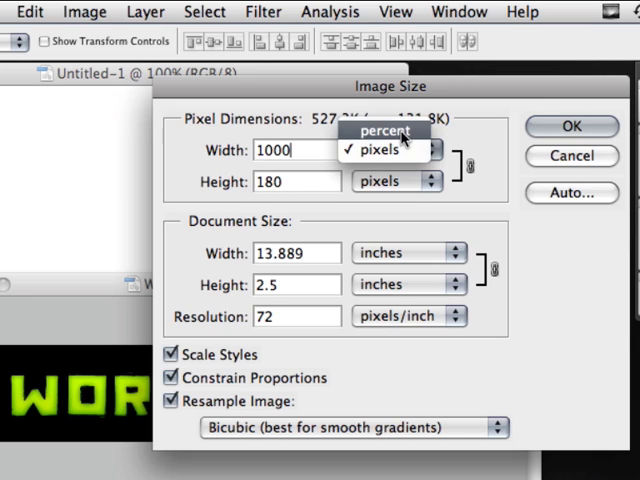
click(408, 252)
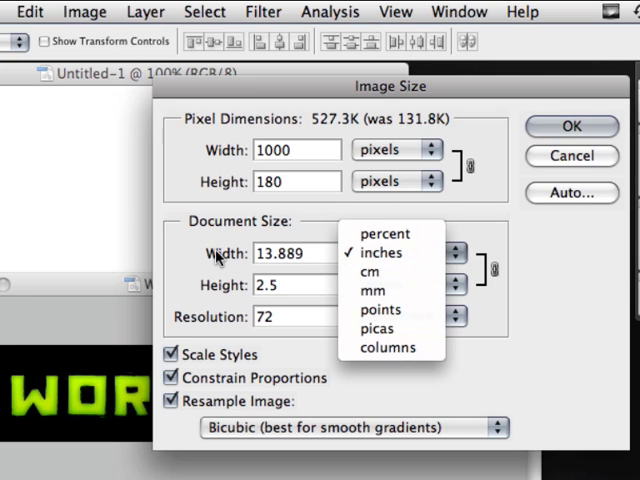
click(380, 252)
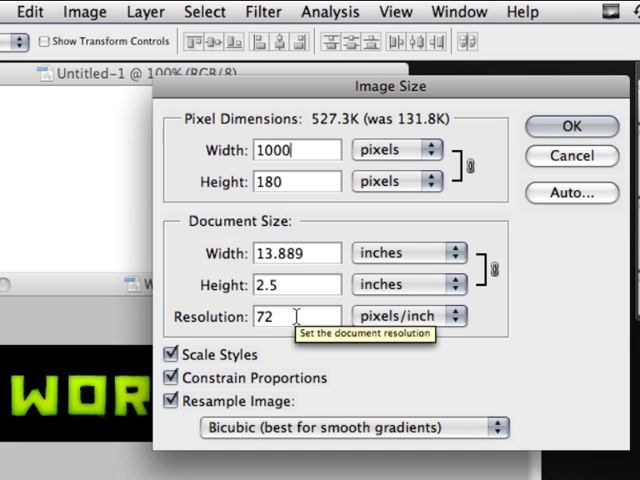
mouse_move(304, 370)
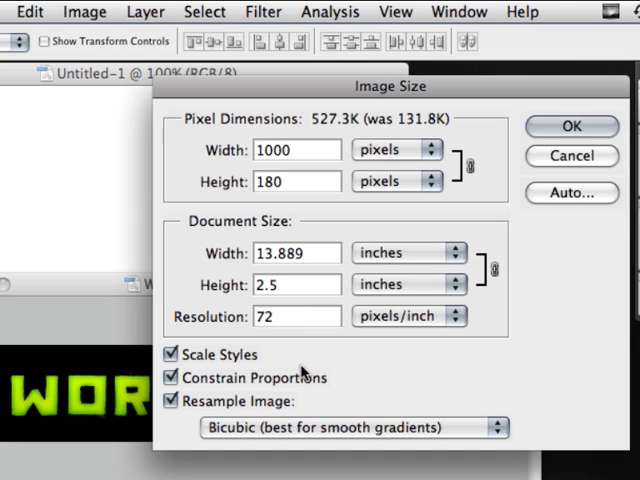
click(170, 376)
text(90)
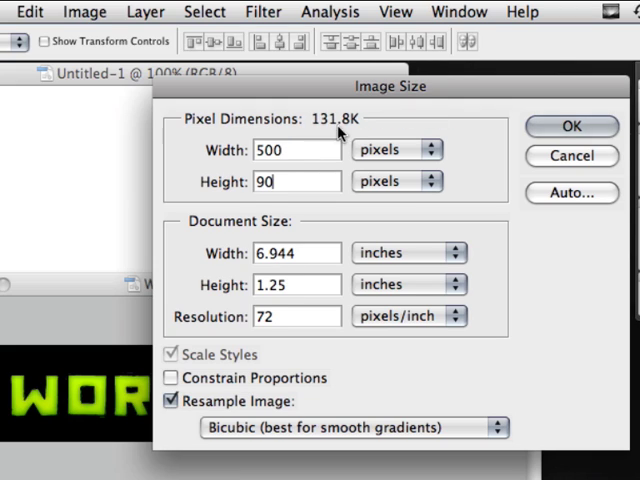
mouse_move(300, 150)
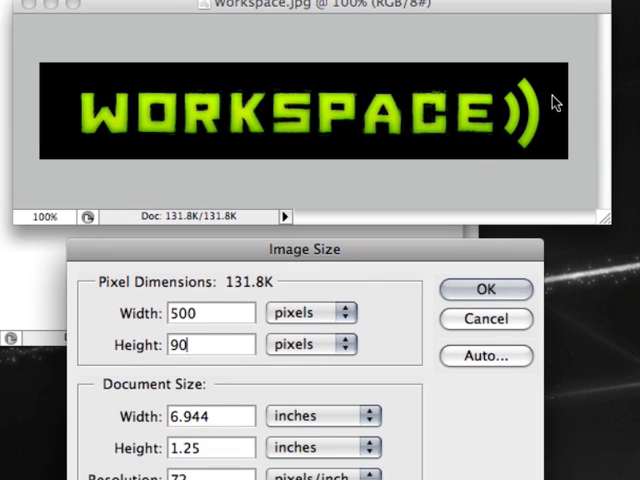
mouse_move(558, 132)
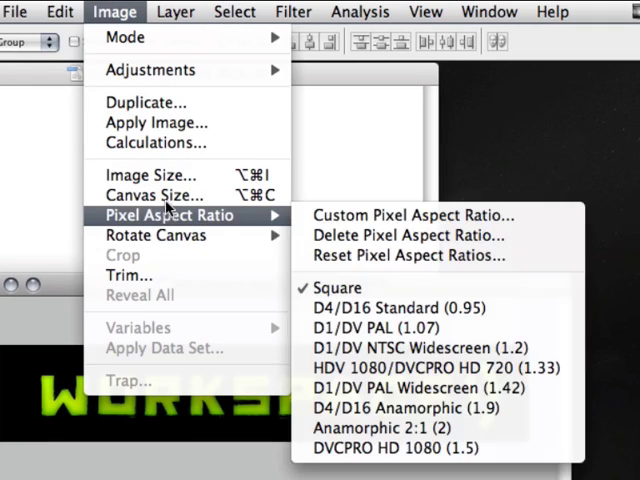
Extend the canvas width to 700 px, adding white space right of the logo.
click(152, 194)
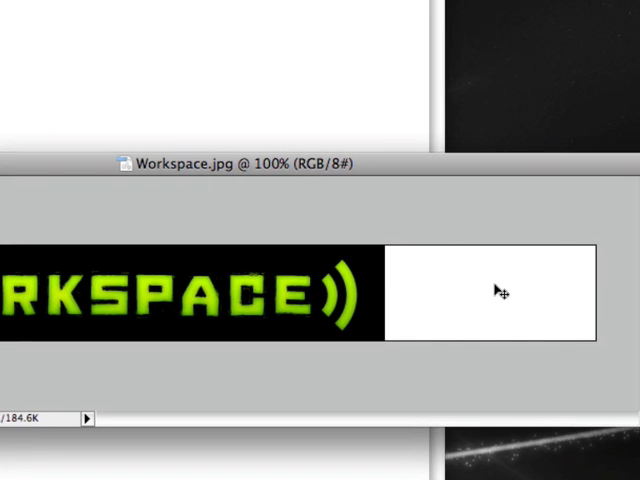
mouse_move(452, 278)
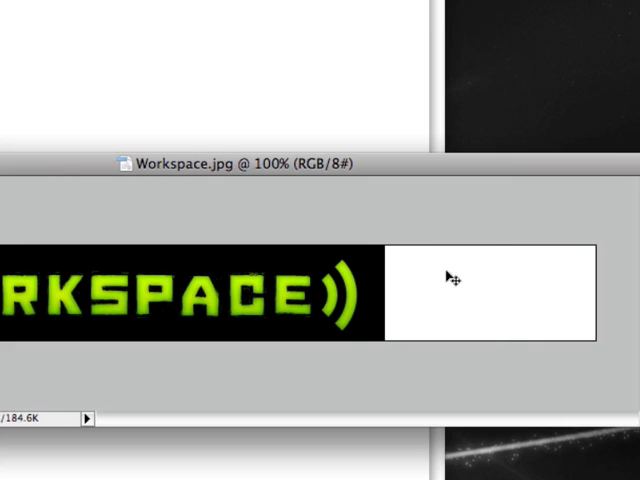
mouse_move(232, 296)
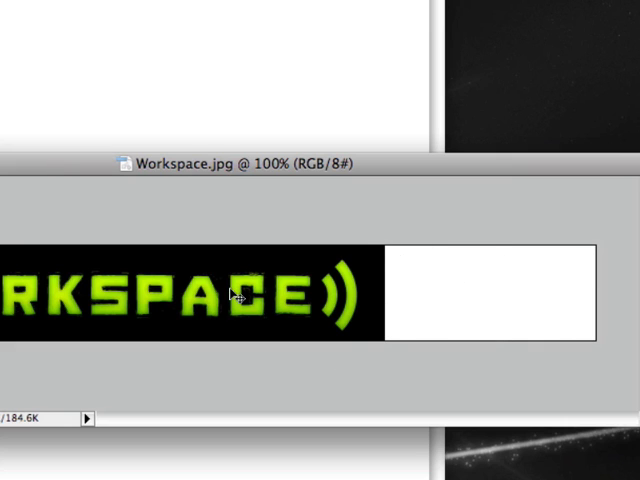
mouse_move(336, 200)
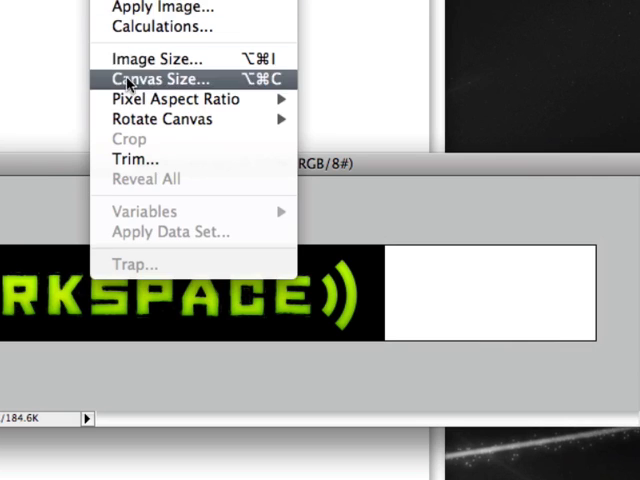
Increase the canvas height with the banner anchored top-left so white space extends below the logo.
click(160, 80)
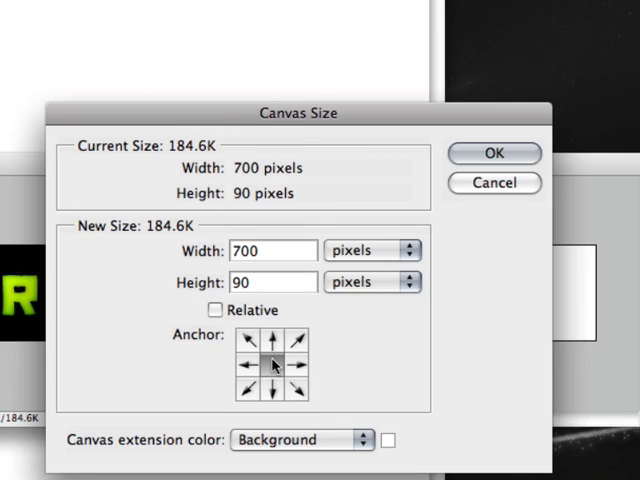
click(272, 342)
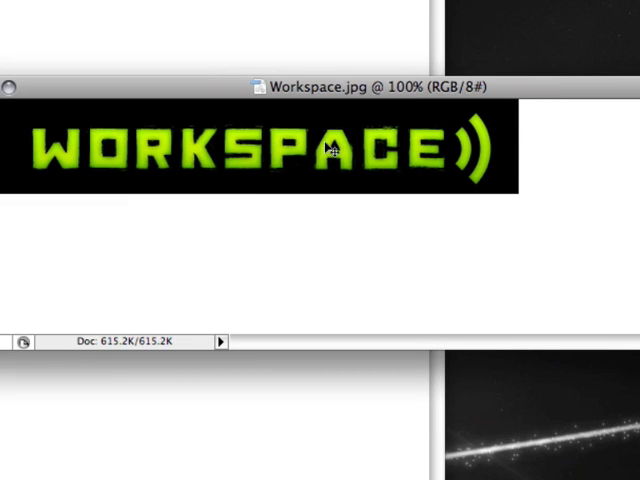
mouse_move(144, 256)
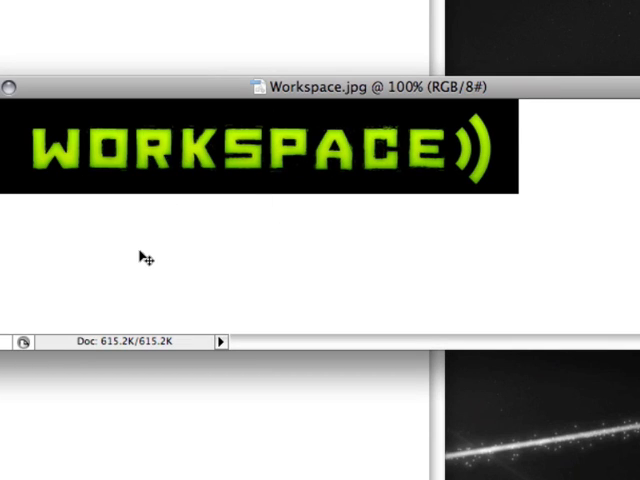